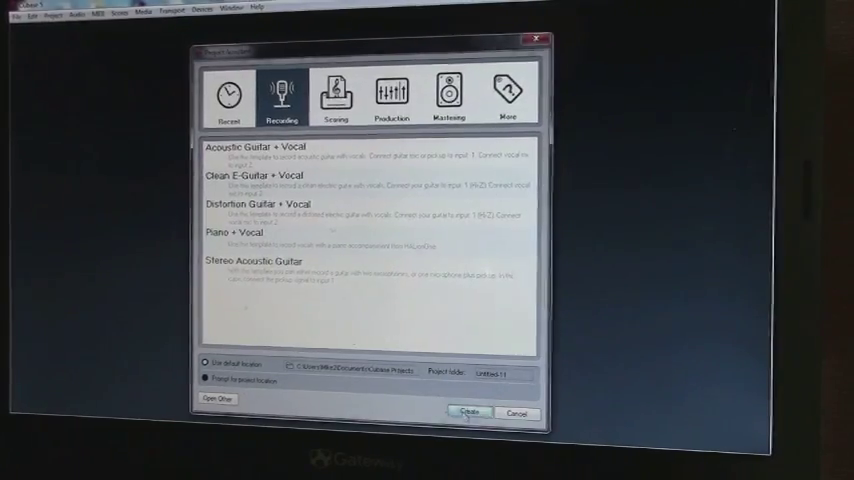
Create a blank project from the Project Assistant's Empty option
{"action": "left_click", "coordinate": [470, 412]}
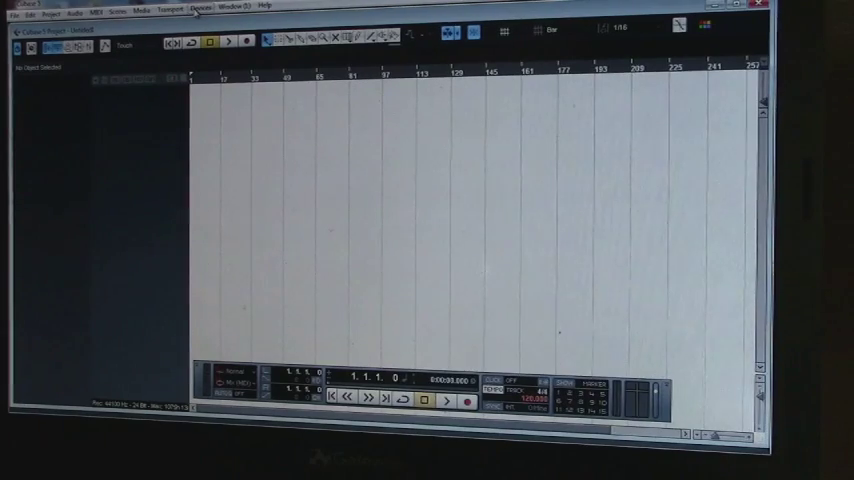
Show the Plug-in Information window with its VST 2.x plug-in search paths list
{"action": "left_click", "coordinate": [200, 10]}
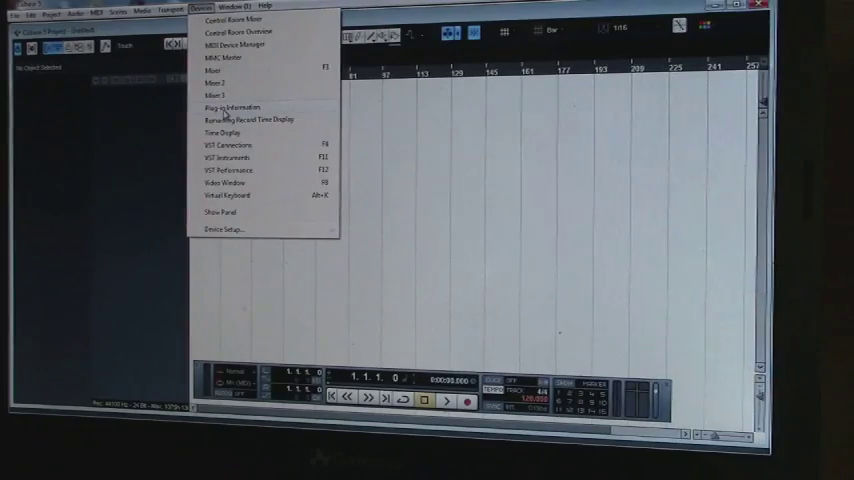
{"action": "left_click", "coordinate": [230, 108]}
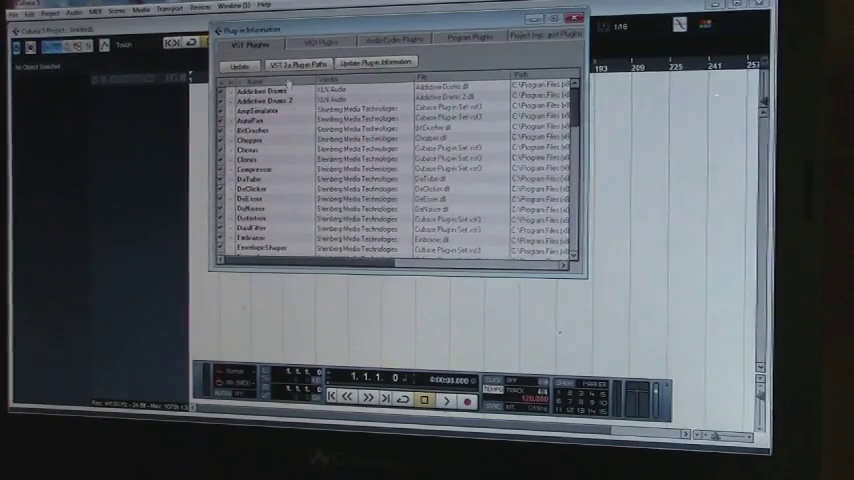
{"action": "left_click", "coordinate": [290, 64]}
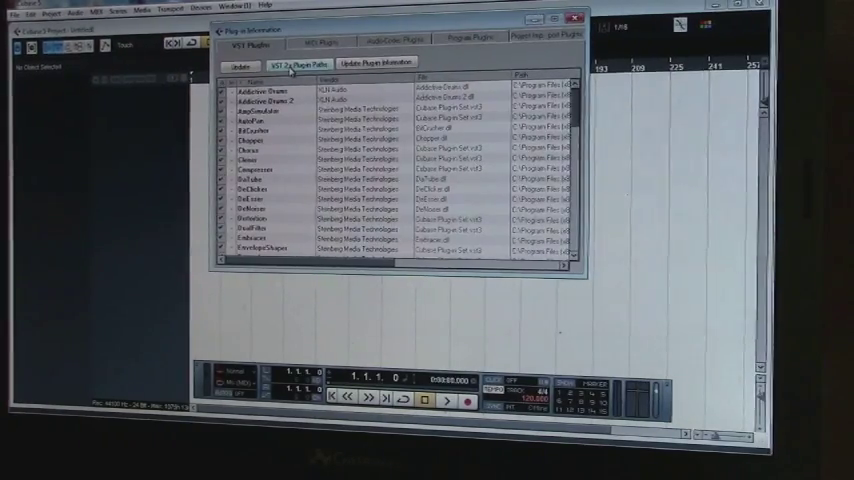
{"action": "left_click", "coordinate": [304, 64]}
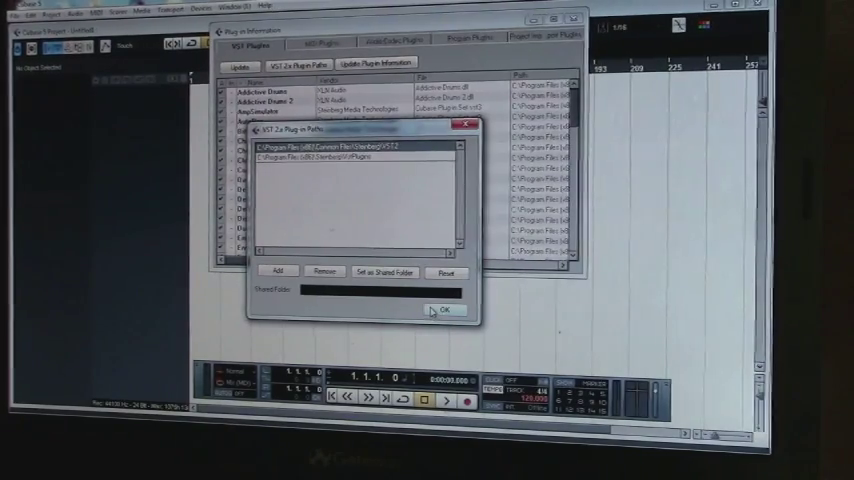
Close the VST 2.x paths list and Plug-in Information window, returning to the empty project
{"action": "left_click", "coordinate": [444, 310]}
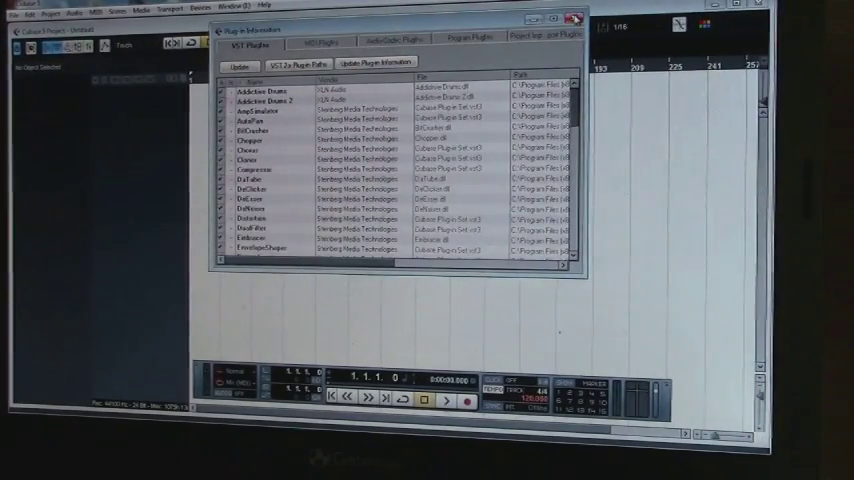
{"action": "left_click", "coordinate": [576, 20]}
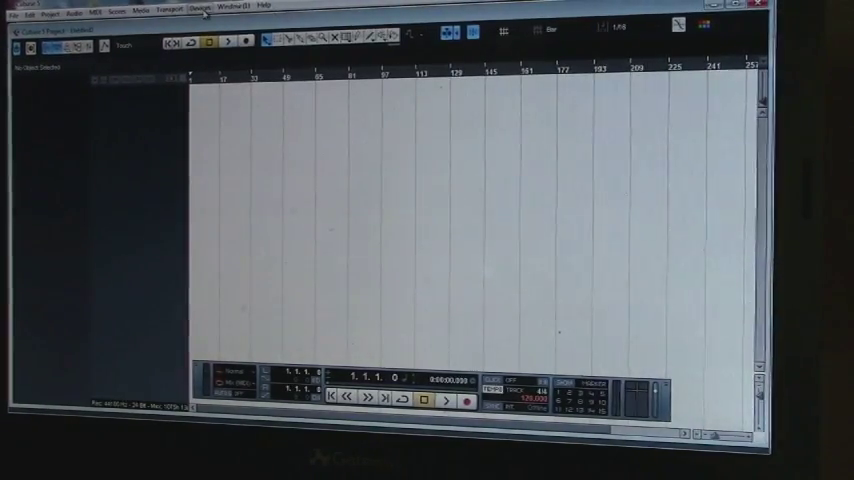
{"action": "left_click", "coordinate": [204, 6]}
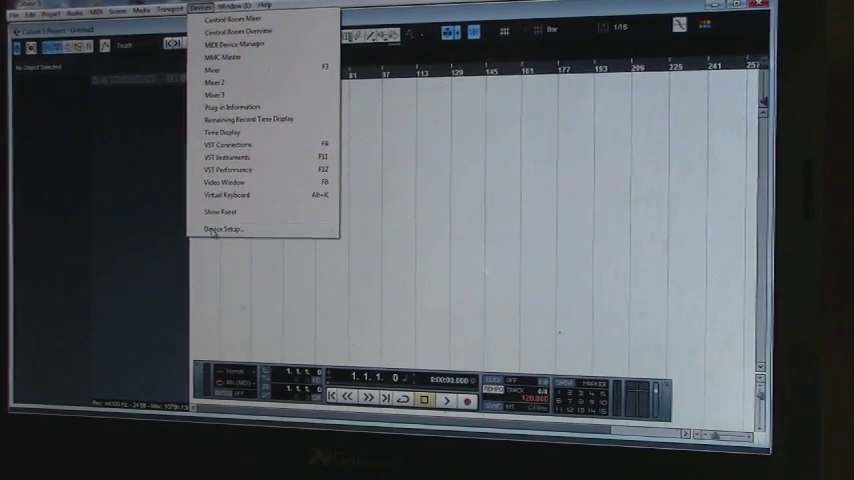
In Device Setup, choose ASIO4ALL v2 as the VST Audio System driver and list its ports
{"action": "left_click", "coordinate": [220, 228]}
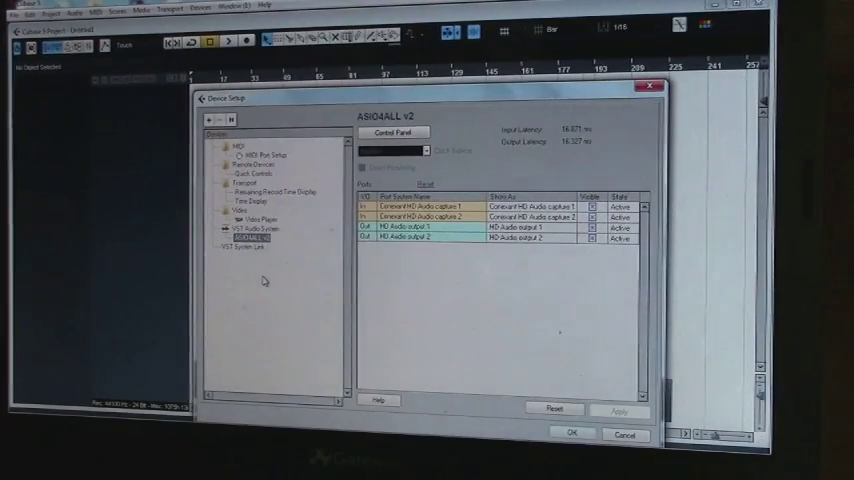
{"action": "left_click", "coordinate": [250, 228]}
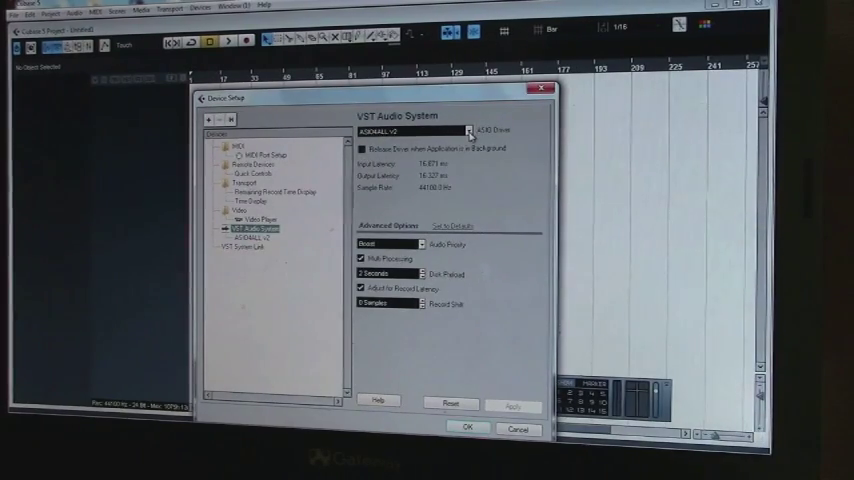
{"action": "left_click", "coordinate": [468, 130]}
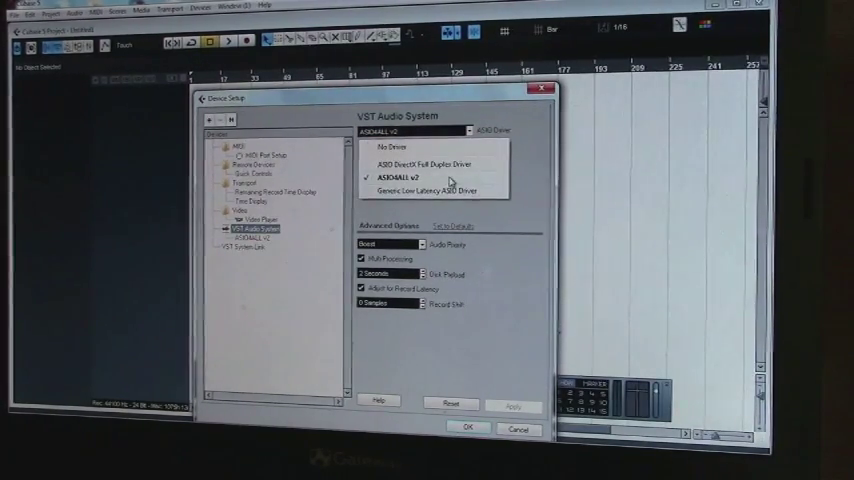
{"action": "left_click", "coordinate": [400, 176]}
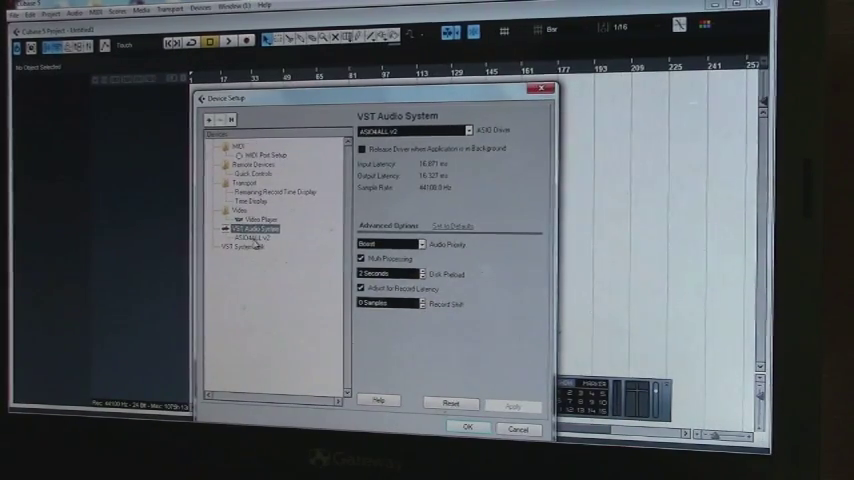
{"action": "left_click", "coordinate": [252, 238]}
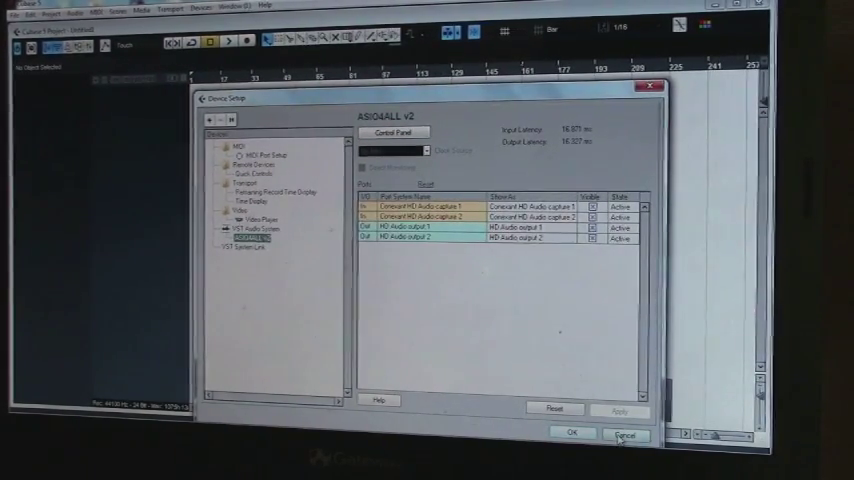
Close Device Setup and bring up the VST Connections window
{"action": "left_click", "coordinate": [624, 434]}
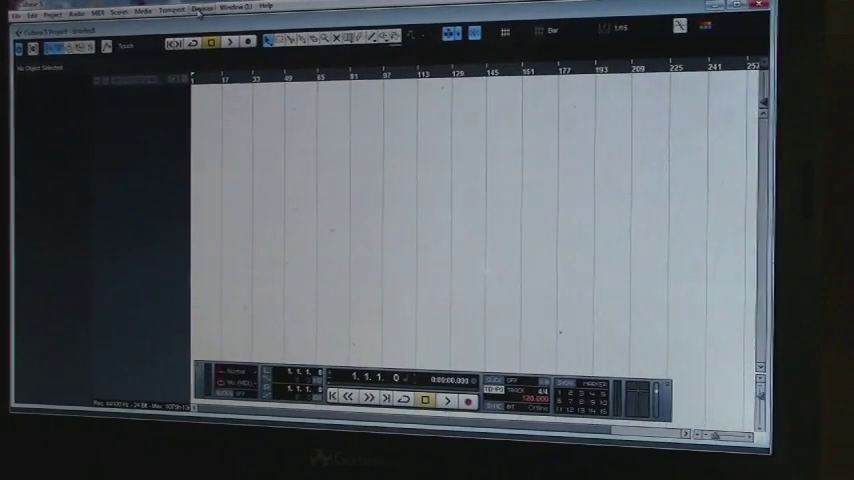
{"action": "left_click", "coordinate": [200, 4]}
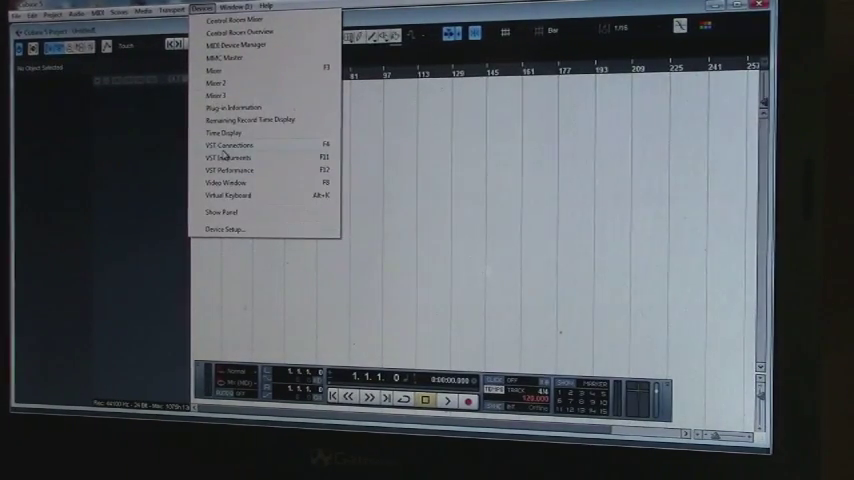
{"action": "left_click", "coordinate": [228, 144]}
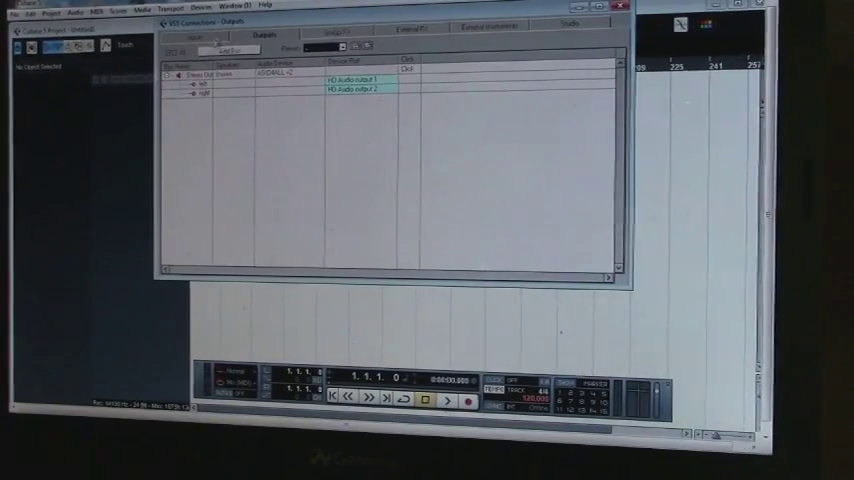
Review the VST Connections input and output bus tabs
{"action": "left_click", "coordinate": [192, 36]}
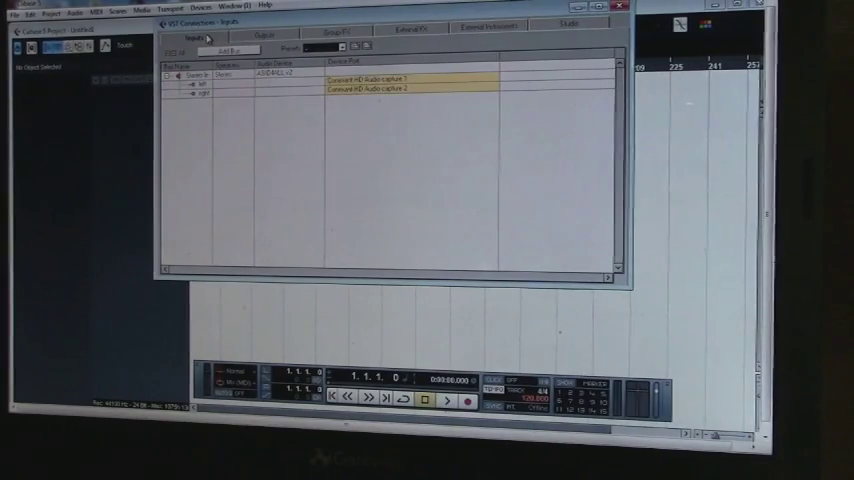
{"action": "left_click", "coordinate": [260, 34]}
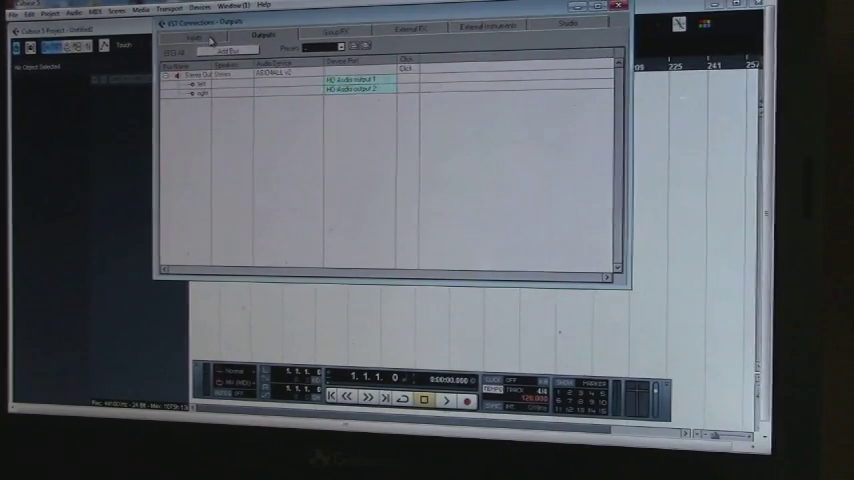
{"action": "left_click", "coordinate": [184, 36]}
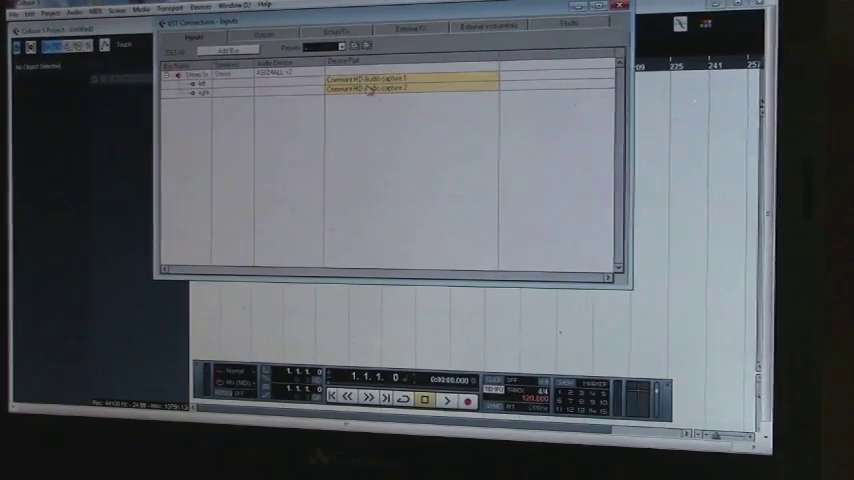
{"action": "left_click", "coordinate": [260, 36]}
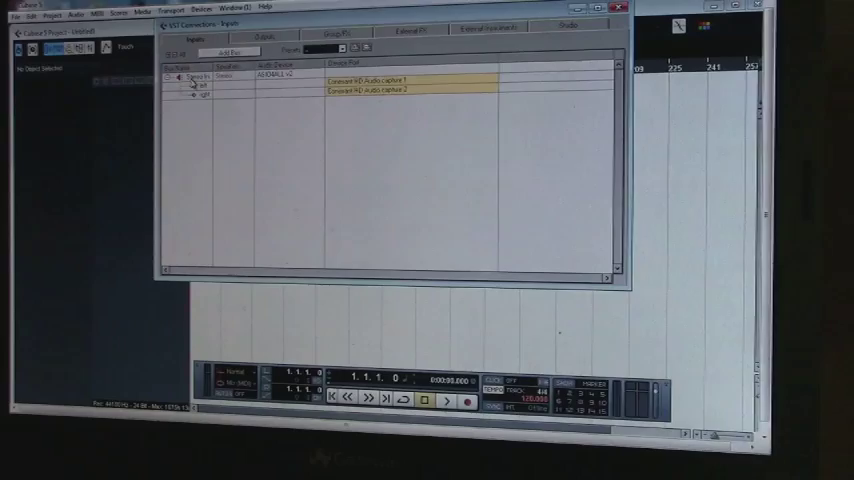
Add a second stereo input bus in VST Connections
{"action": "right_click", "coordinate": [196, 76]}
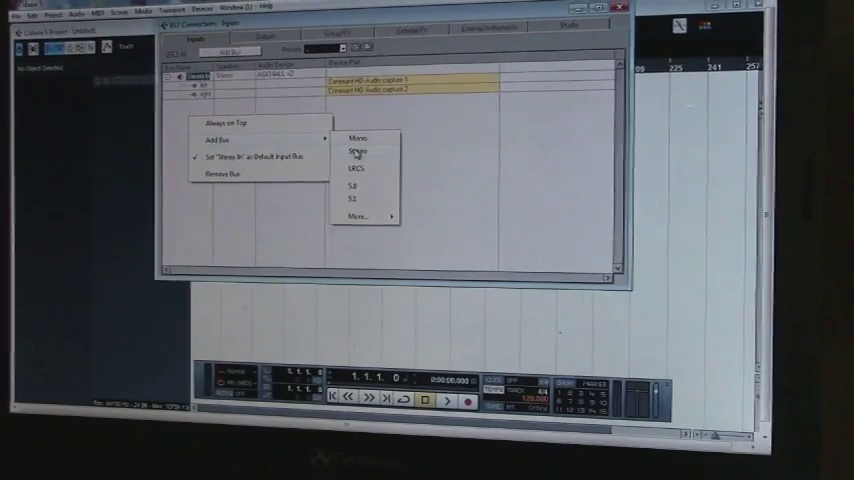
{"action": "left_click", "coordinate": [358, 152]}
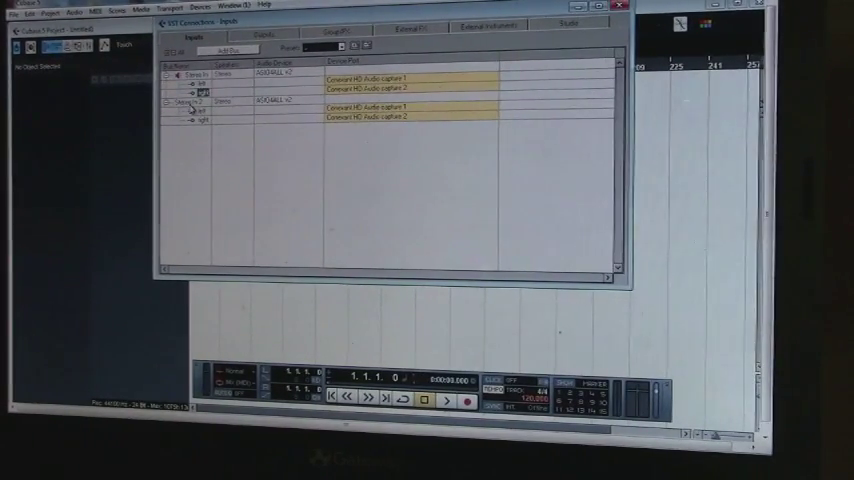
{"action": "right_click", "coordinate": [184, 102]}
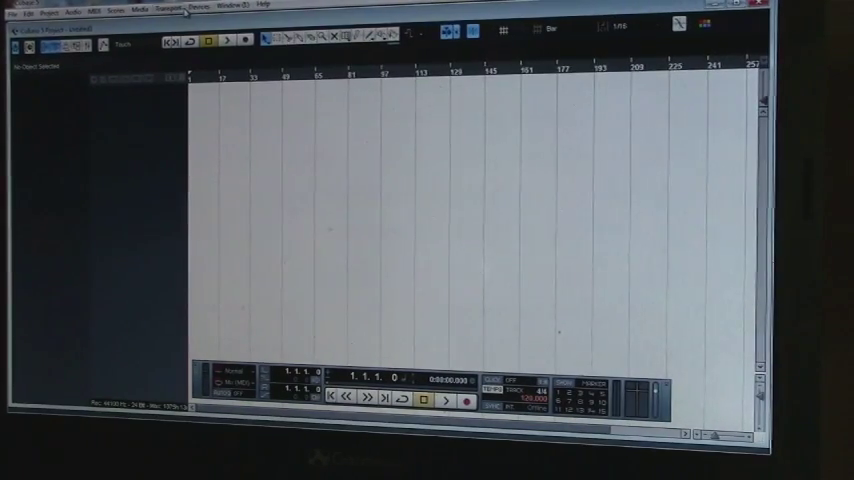
Check the ASIO4ALL v2 driver in Device Setup and close it again
{"action": "left_click", "coordinate": [204, 8]}
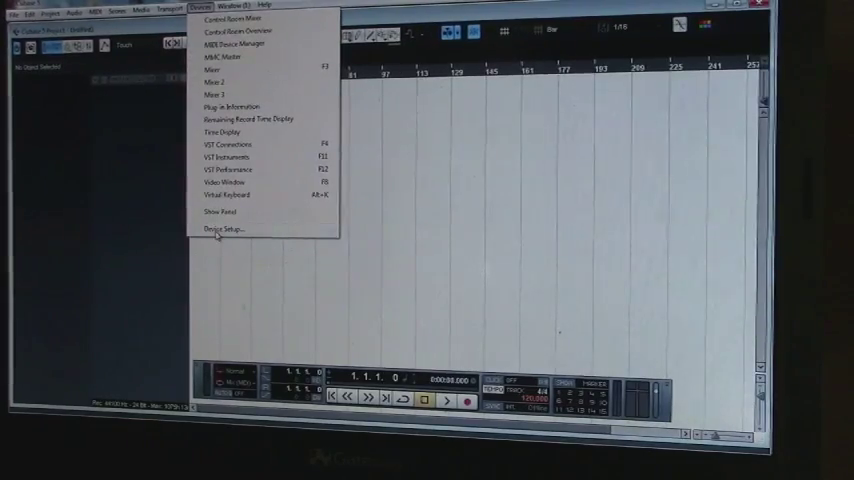
{"action": "left_click", "coordinate": [220, 228]}
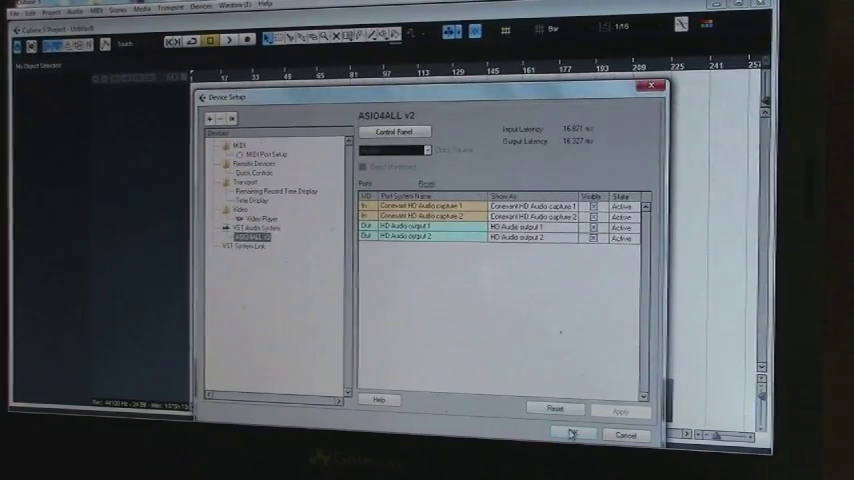
{"action": "left_click", "coordinate": [572, 434]}
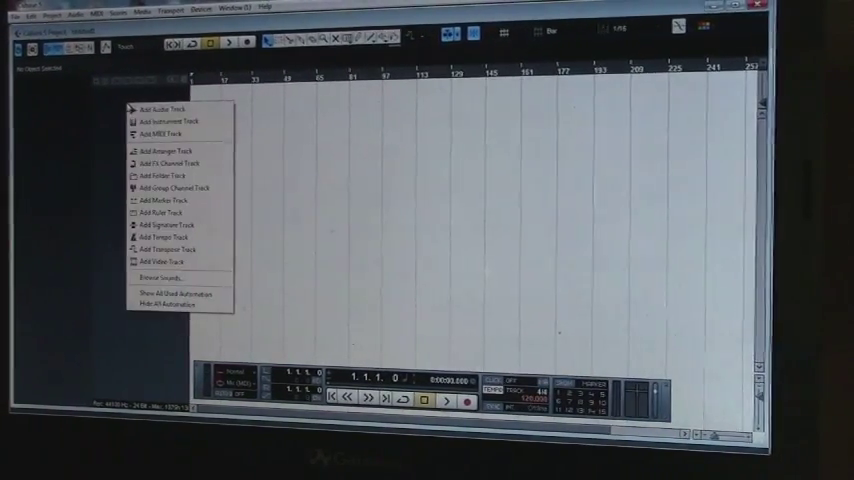
Add a new audio track to the project, confirming the Add Audio Track dialog
{"action": "left_click", "coordinate": [166, 108]}
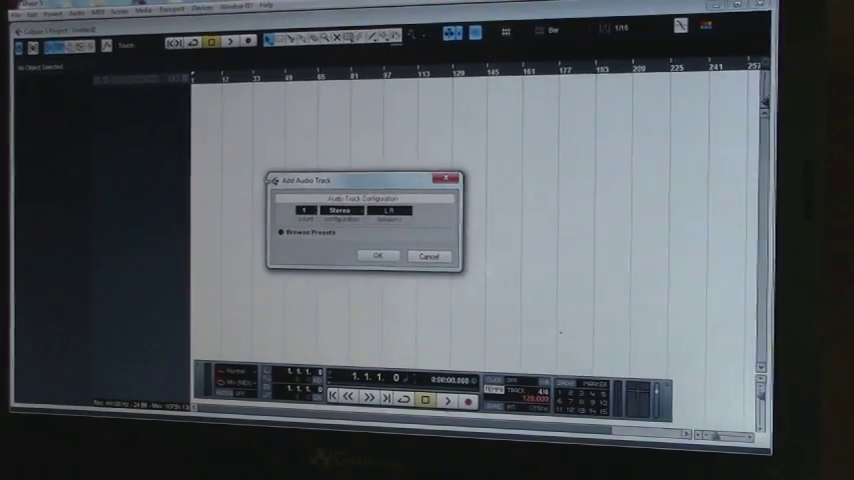
{"action": "left_click", "coordinate": [378, 256]}
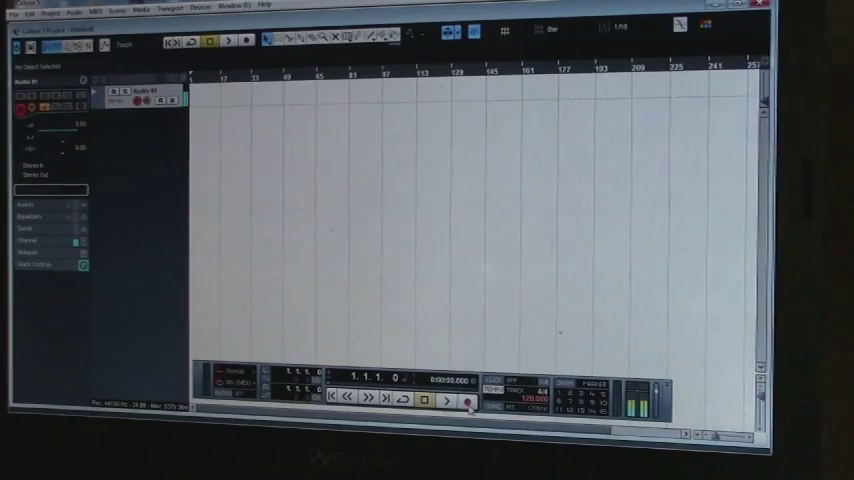
{"action": "left_click", "coordinate": [446, 400]}
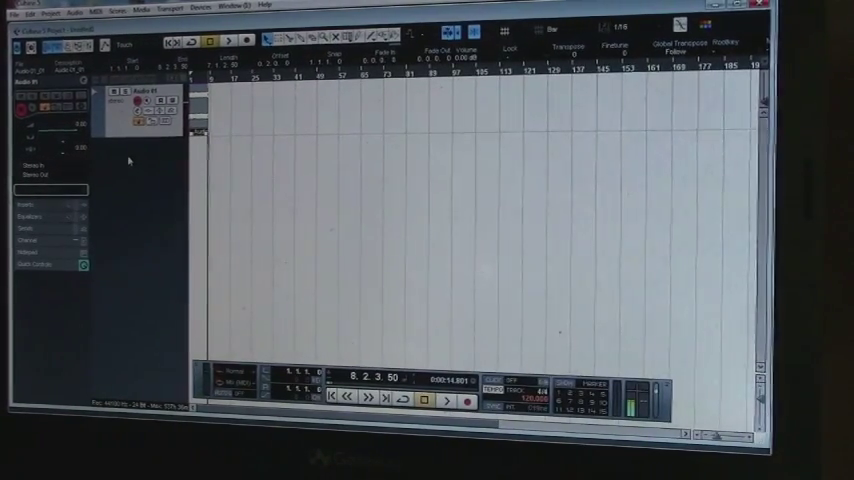
Add an instrument track loaded with Addictive Drums 2 from the track list menu
{"action": "right_click", "coordinate": [150, 150]}
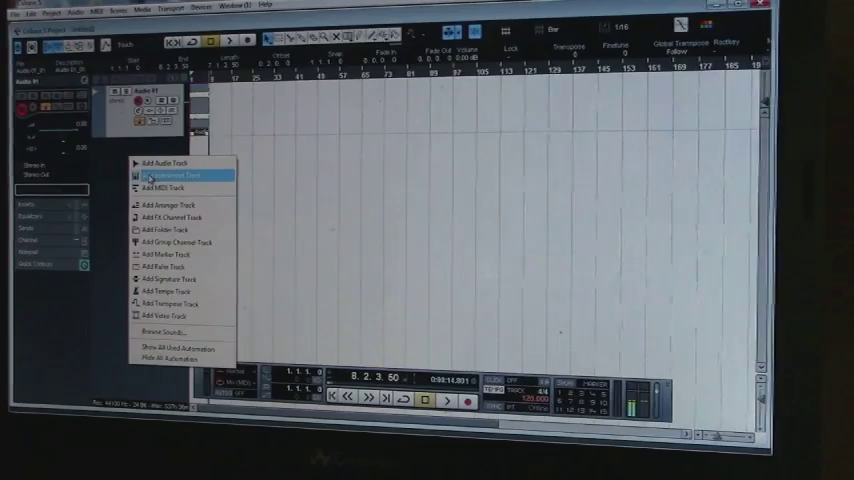
{"action": "left_click", "coordinate": [168, 176]}
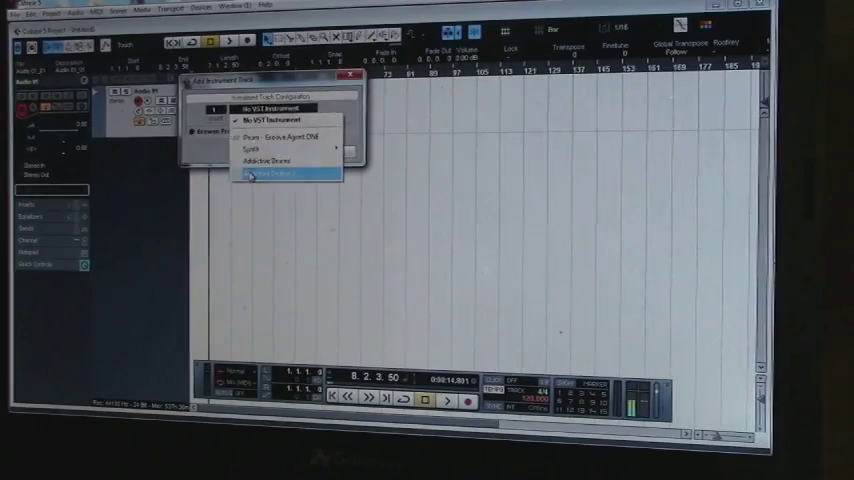
{"action": "left_click", "coordinate": [284, 174]}
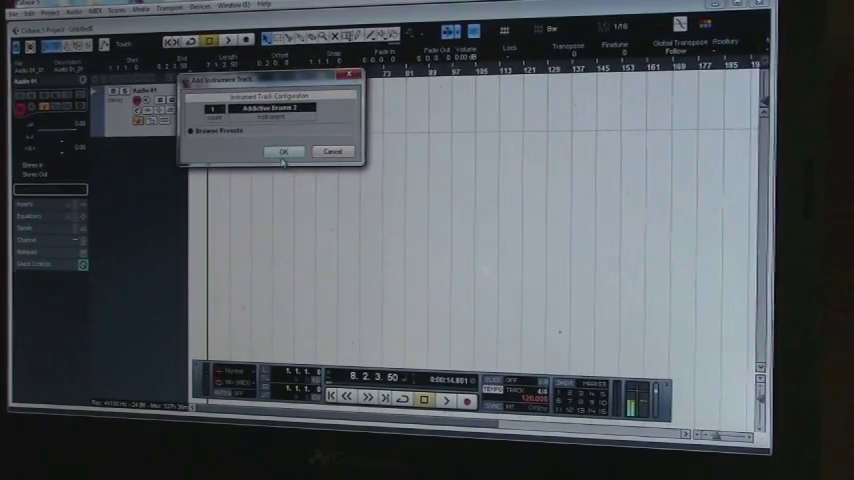
{"action": "left_click", "coordinate": [284, 152]}
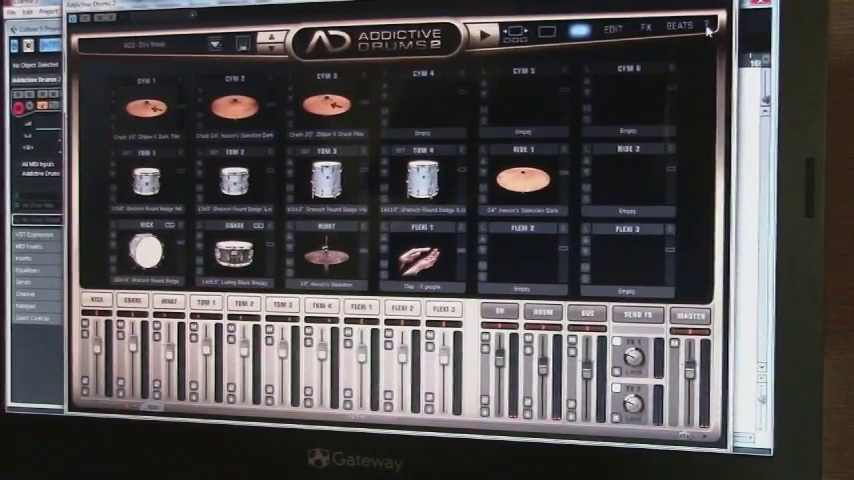
{"action": "left_click", "coordinate": [710, 24]}
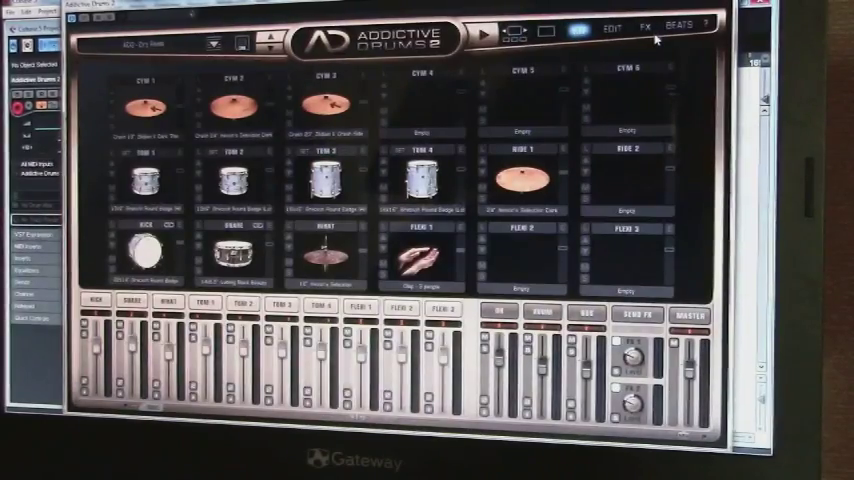
{"action": "left_click", "coordinate": [708, 22]}
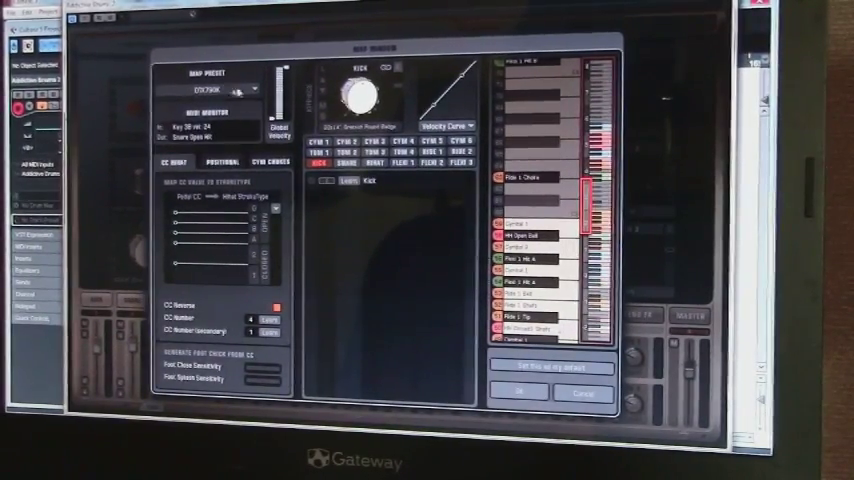
Review the MIDI map presets in Addictive Drums 2 and accept the mapping
{"action": "left_click", "coordinate": [264, 92]}
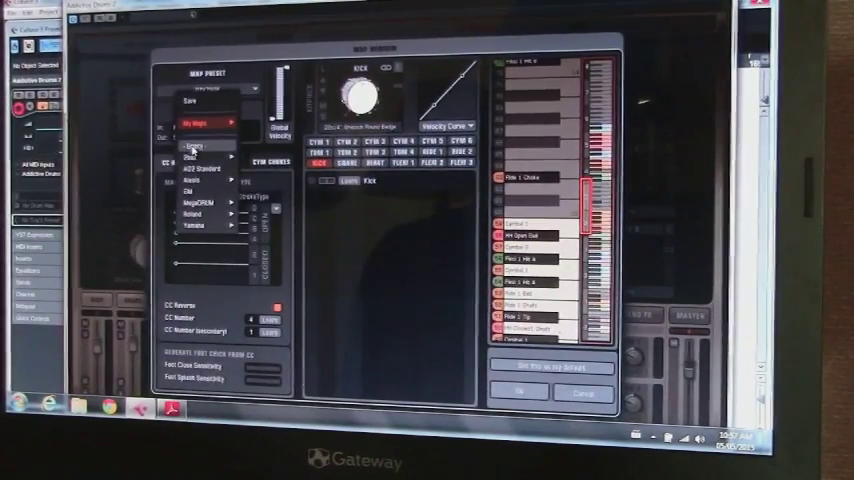
{"action": "mouse_move", "coordinate": [196, 204]}
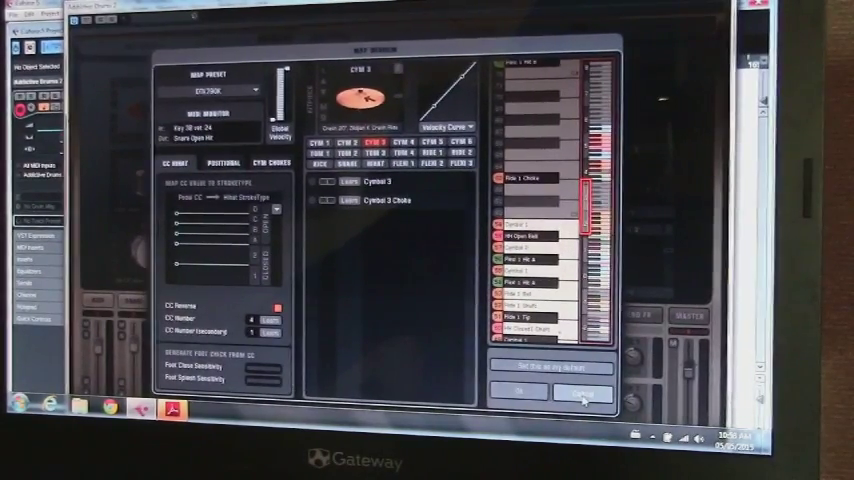
{"action": "left_click", "coordinate": [580, 390]}
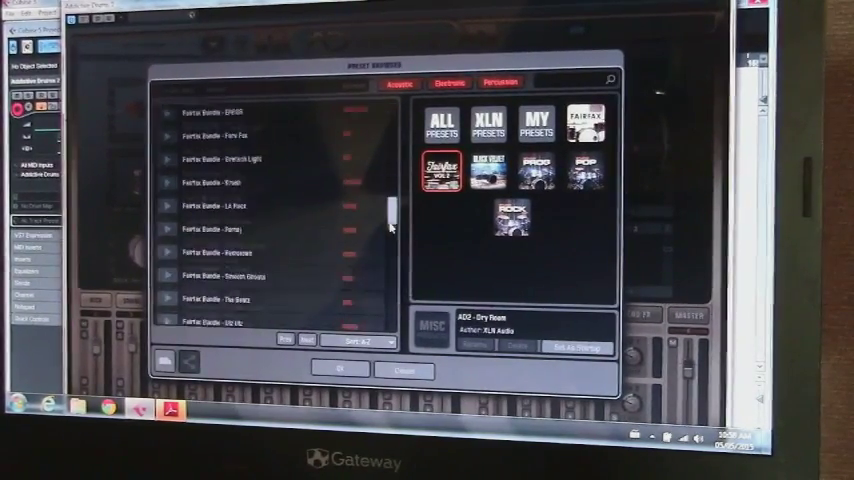
Scroll through the XLN kit and beat preset list in the Preset Browser
{"action": "scroll", "scroll_direction": "down", "scroll_amount": 3}
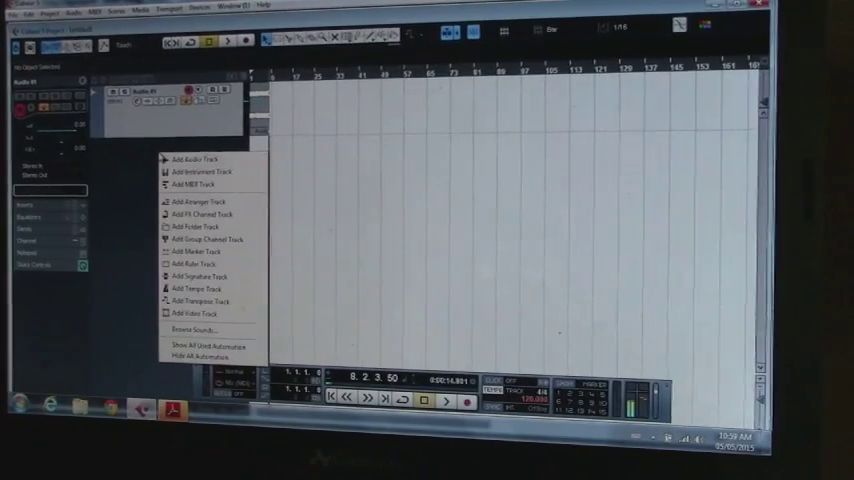
Create a new instrument track with Addictive Drums 2 chosen as its instrument
{"action": "left_click", "coordinate": [196, 172]}
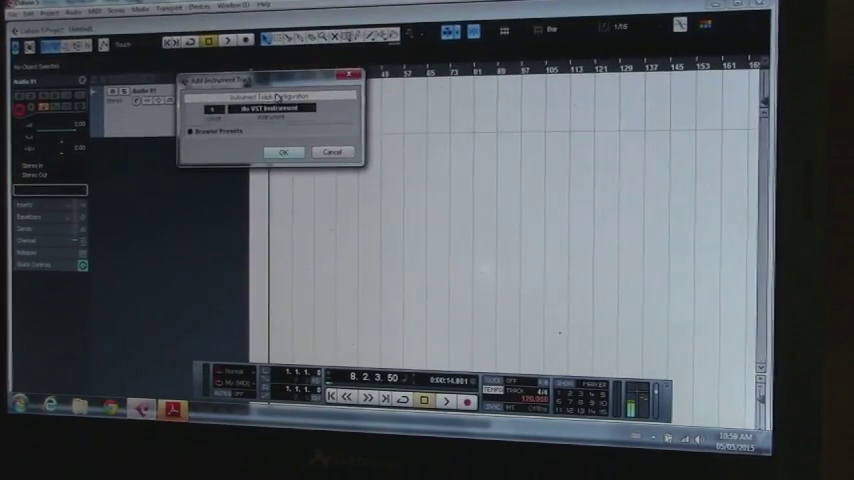
{"action": "left_click", "coordinate": [284, 108]}
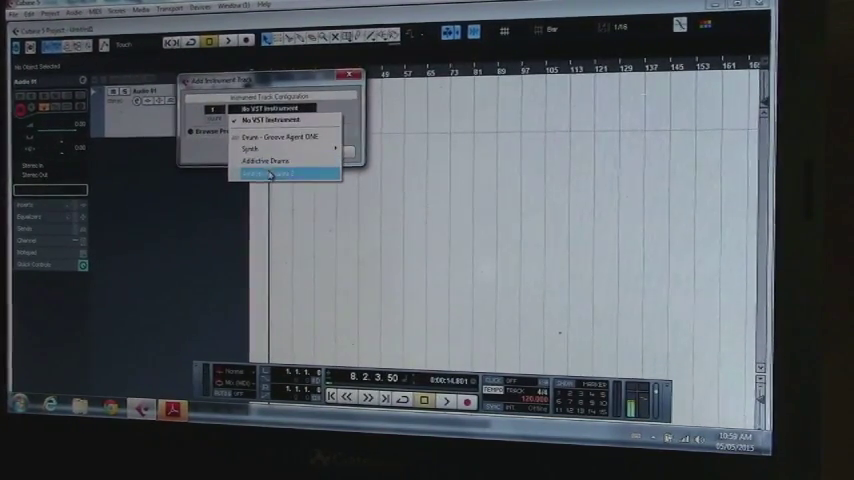
{"action": "left_click", "coordinate": [280, 174]}
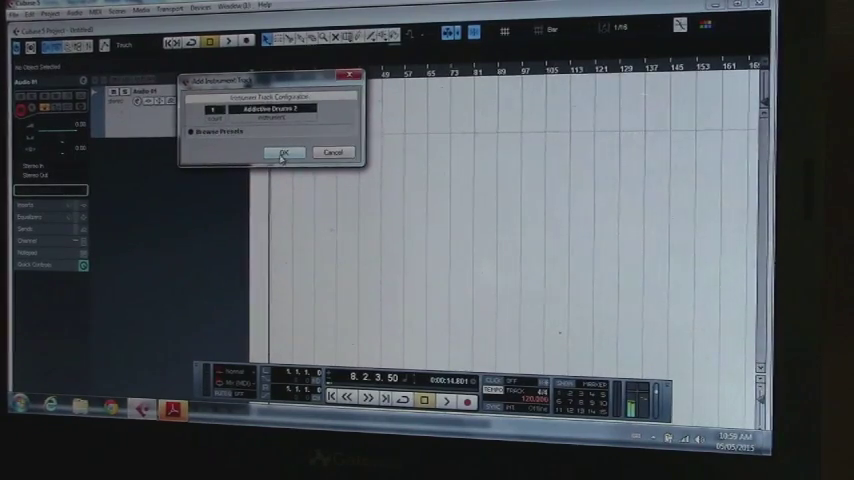
{"action": "left_click", "coordinate": [282, 152]}
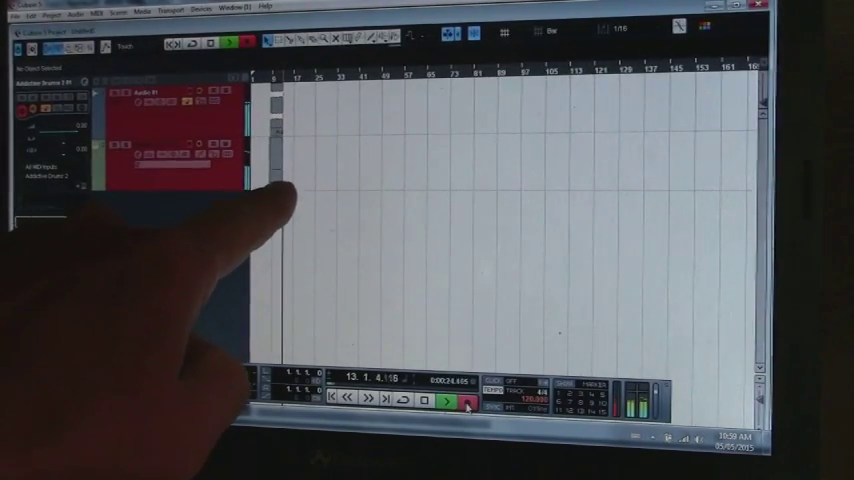
Select the Addictive Drums 2 track in the arrangement to arm it for recording
{"action": "left_click", "coordinate": [448, 400]}
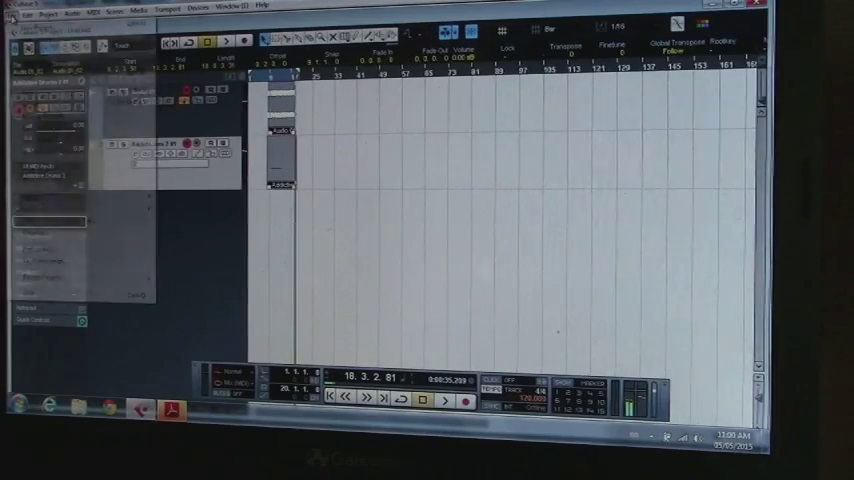
Run File > Export > Audio Mixdown and start the export with the current settings
{"action": "left_click", "coordinate": [28, 4]}
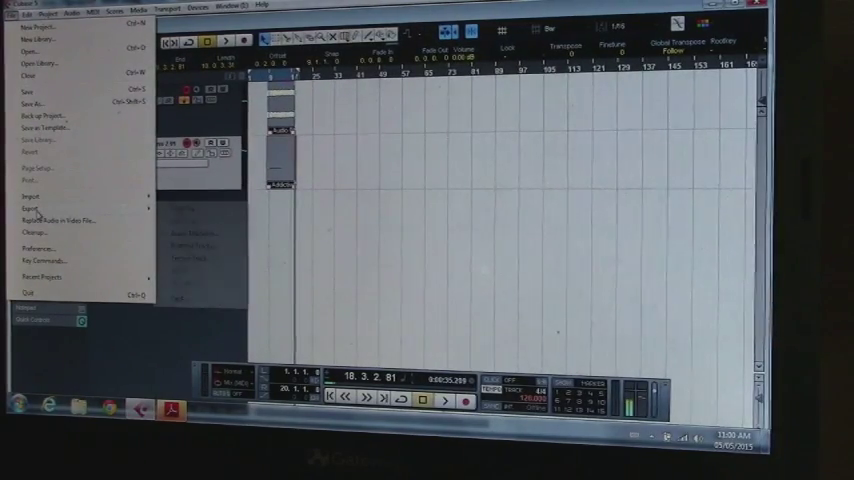
{"action": "left_click", "coordinate": [32, 208]}
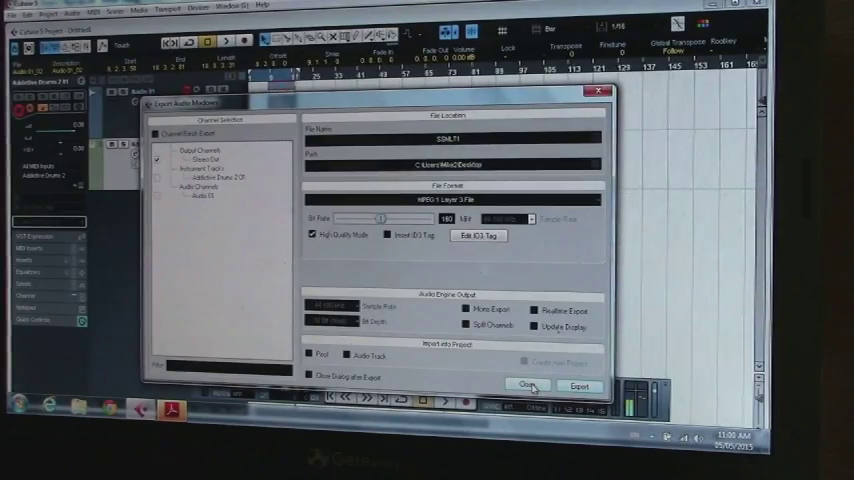
{"action": "left_click", "coordinate": [528, 386]}
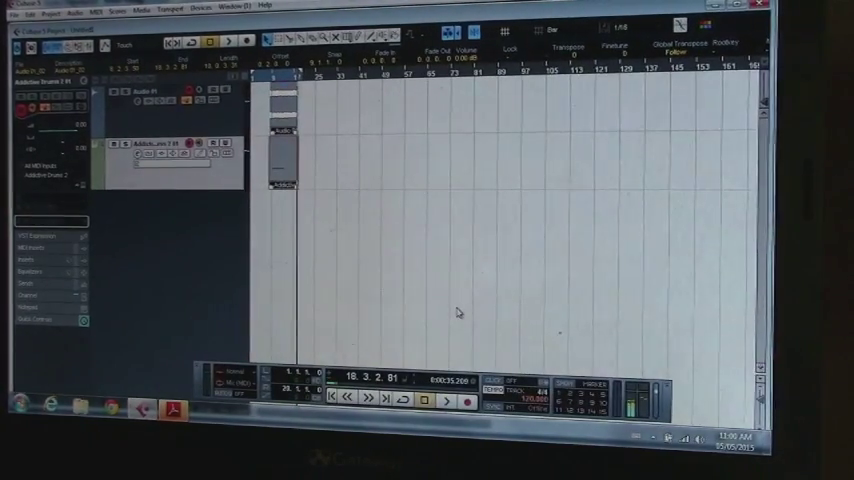